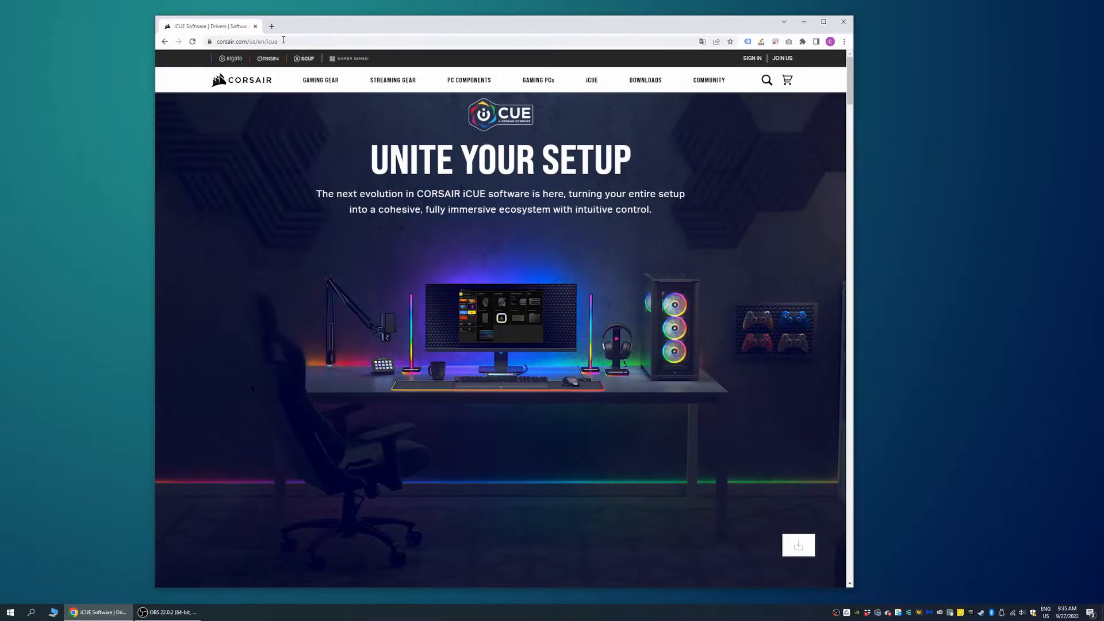
# - Install iCUE 4 into the default Corsair folder with a desktop shortcut
pyautogui.click(247, 41)
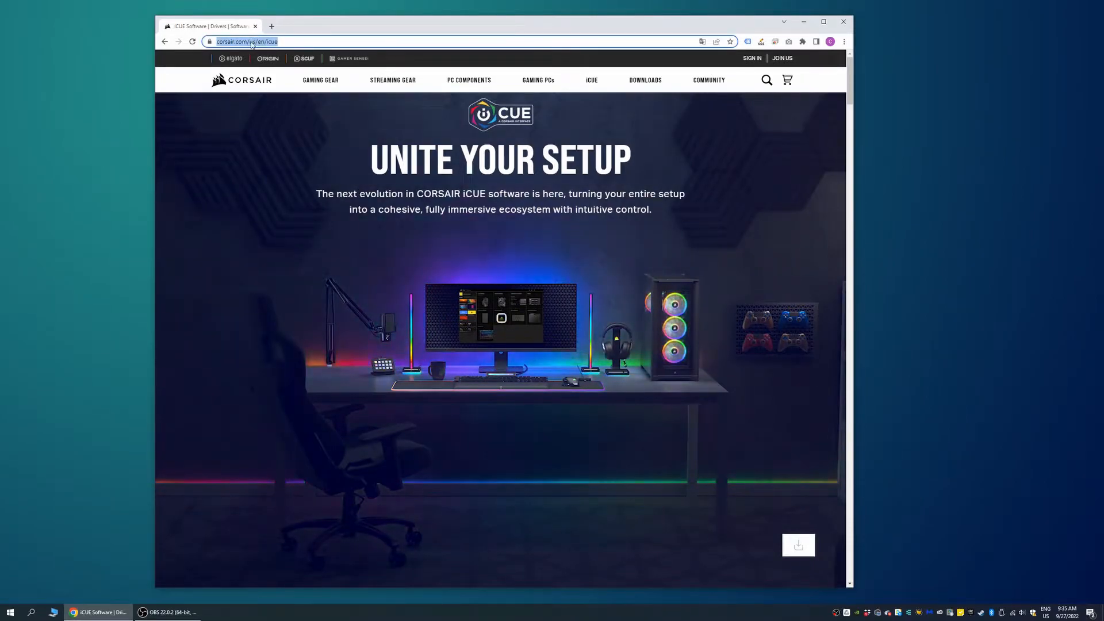
pyautogui.click(797, 545)
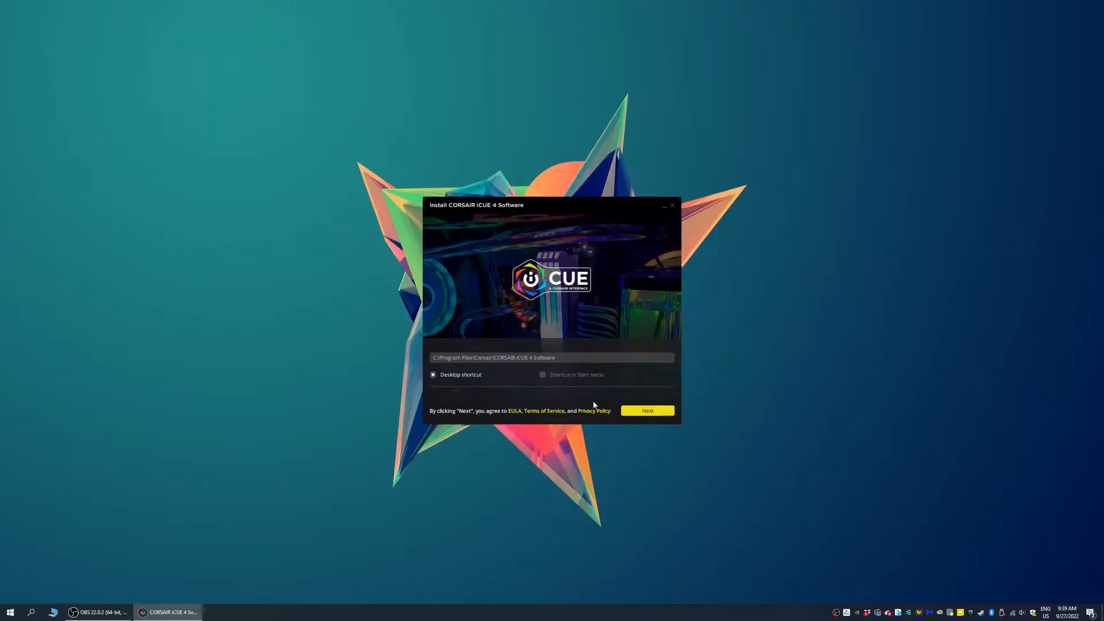
pyautogui.click(646, 410)
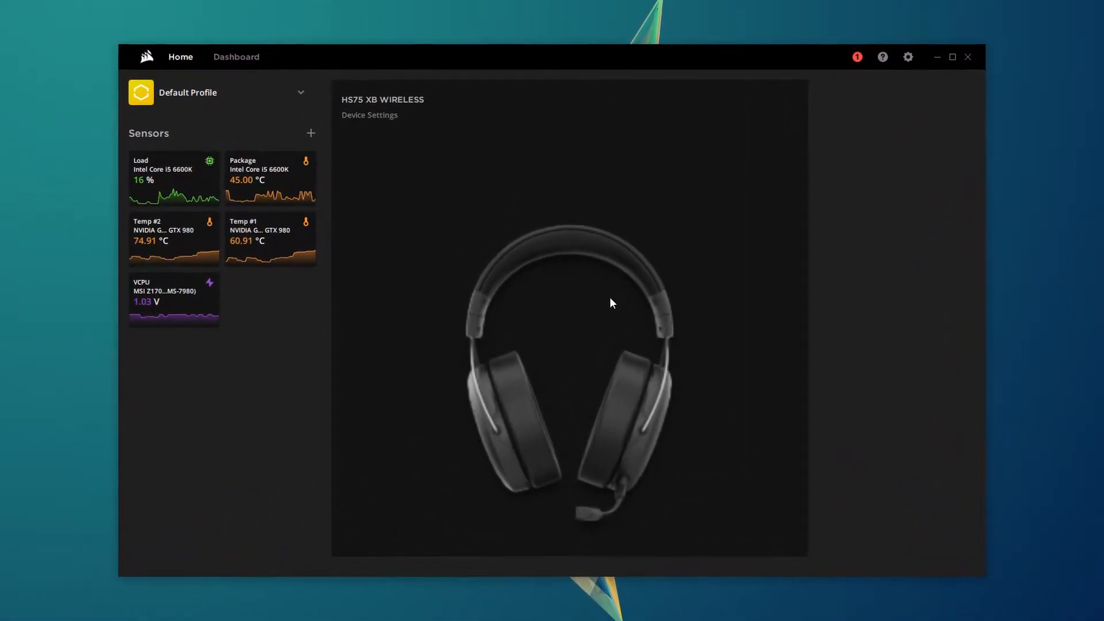
# - Open the HS75 XB Wireless settings showing firmware v3.0.2 and available v3.0.3
pyautogui.click(369, 115)
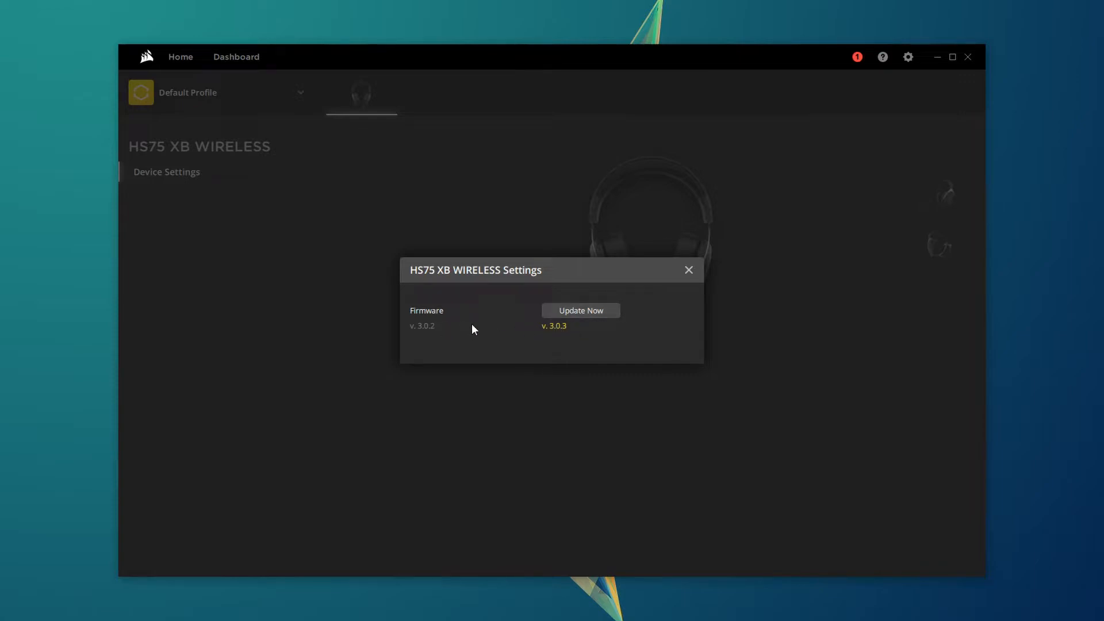
pyautogui.moveTo(555, 338)
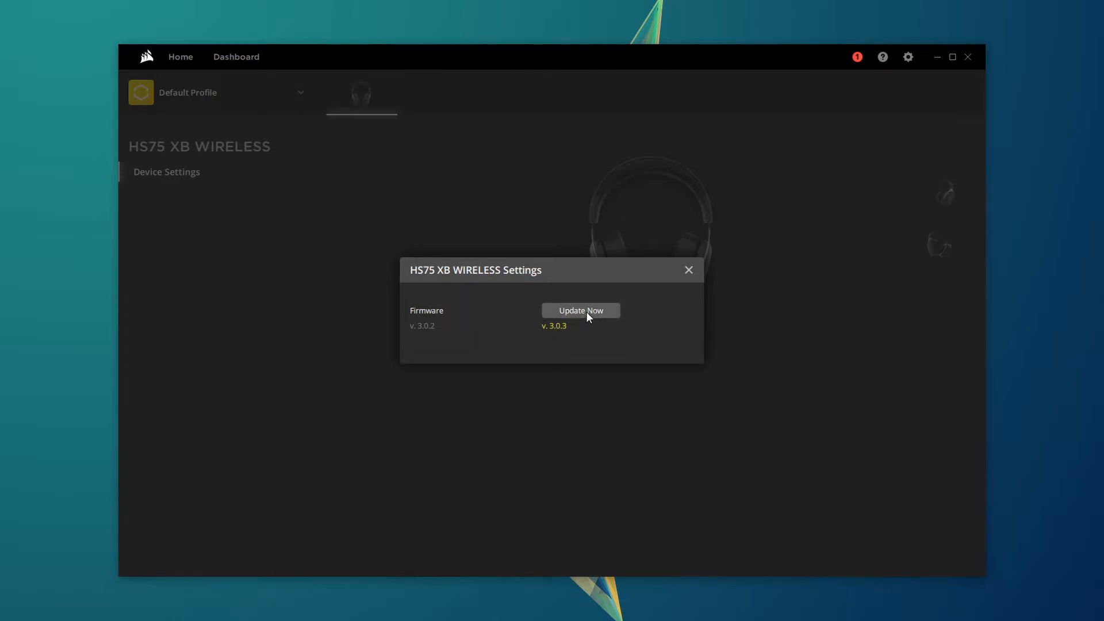
# - Start the HS75 XB Wireless firmware update to 3.0.3 and acknowledge the precautions notice
pyautogui.click(580, 311)
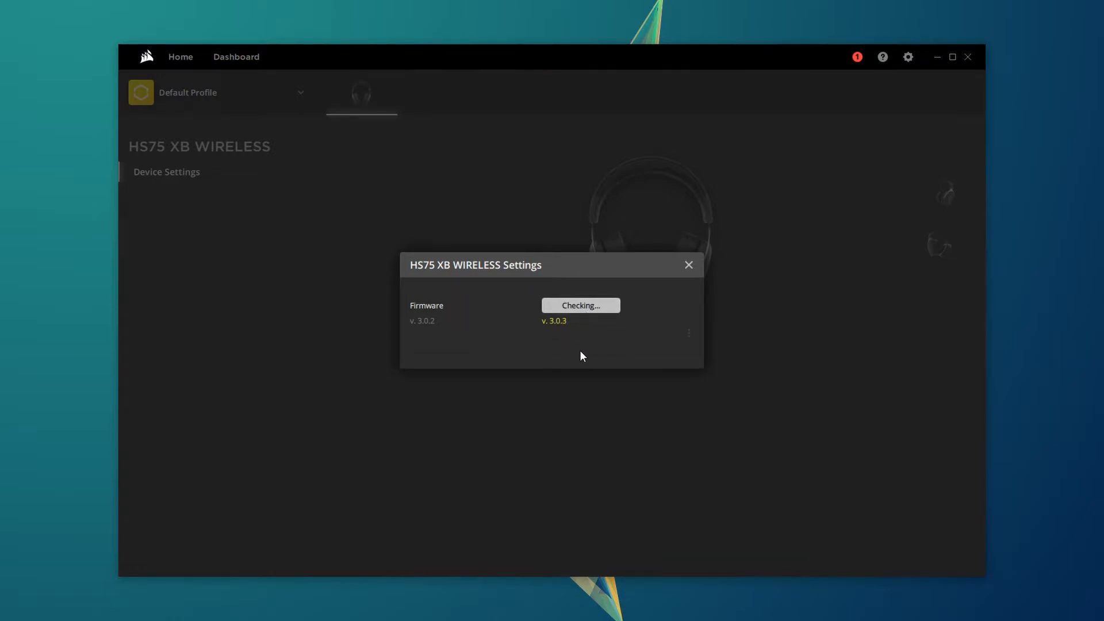
pyautogui.click(580, 304)
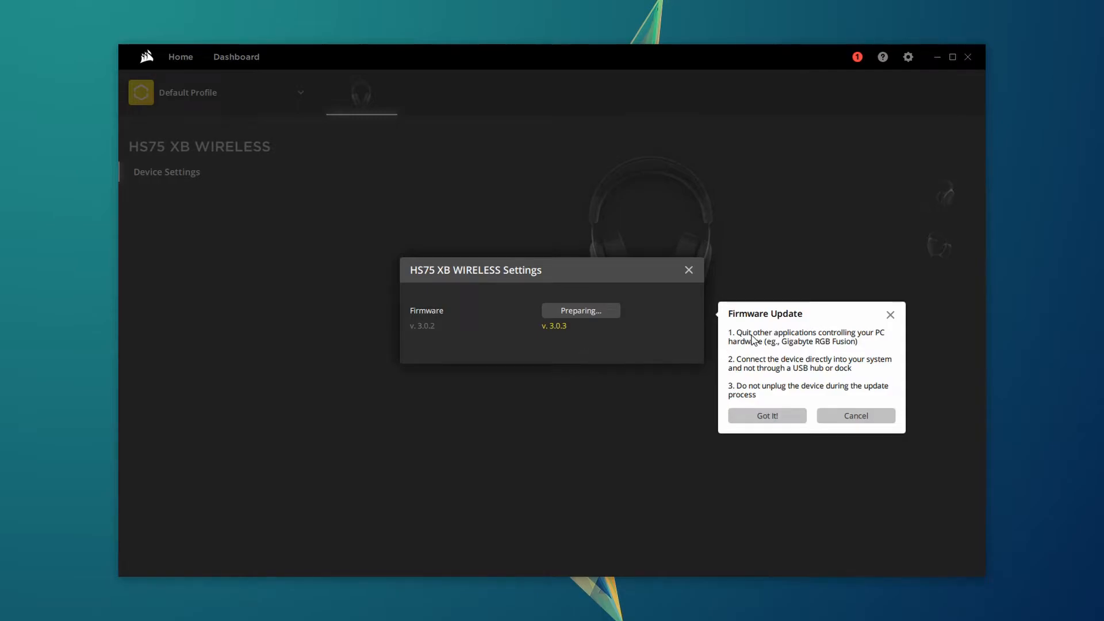
pyautogui.moveTo(877, 350)
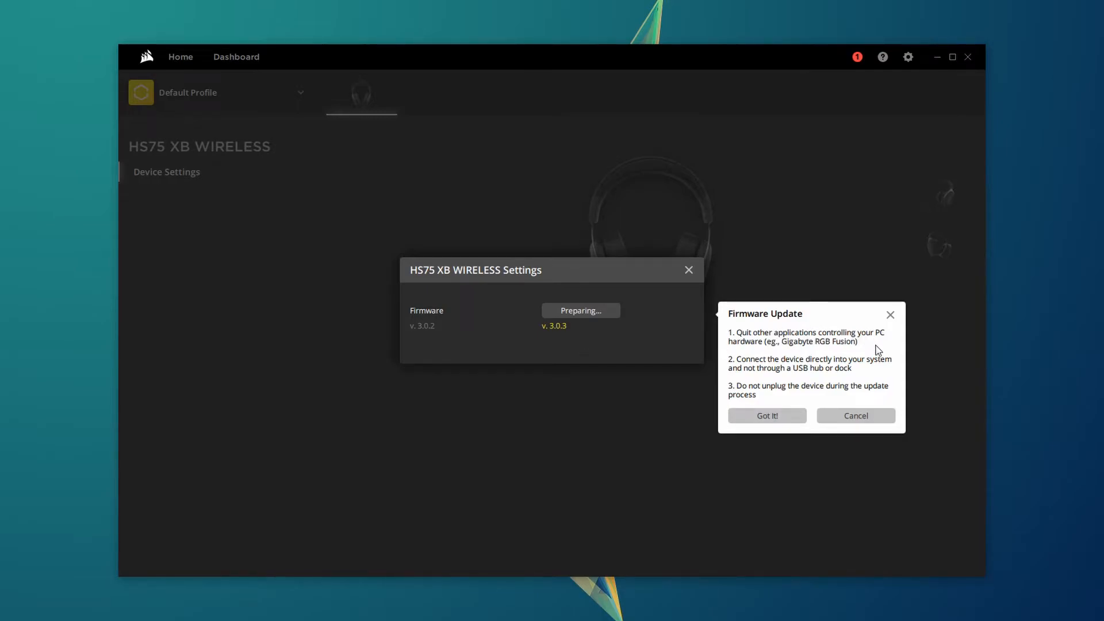
pyautogui.moveTo(878, 380)
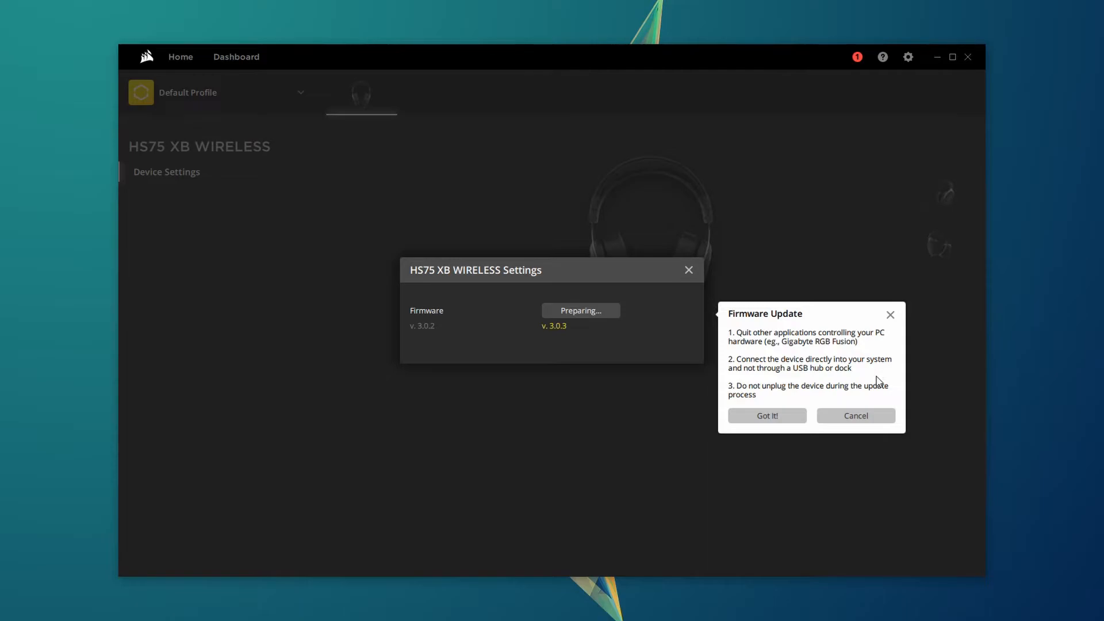
pyautogui.click(766, 415)
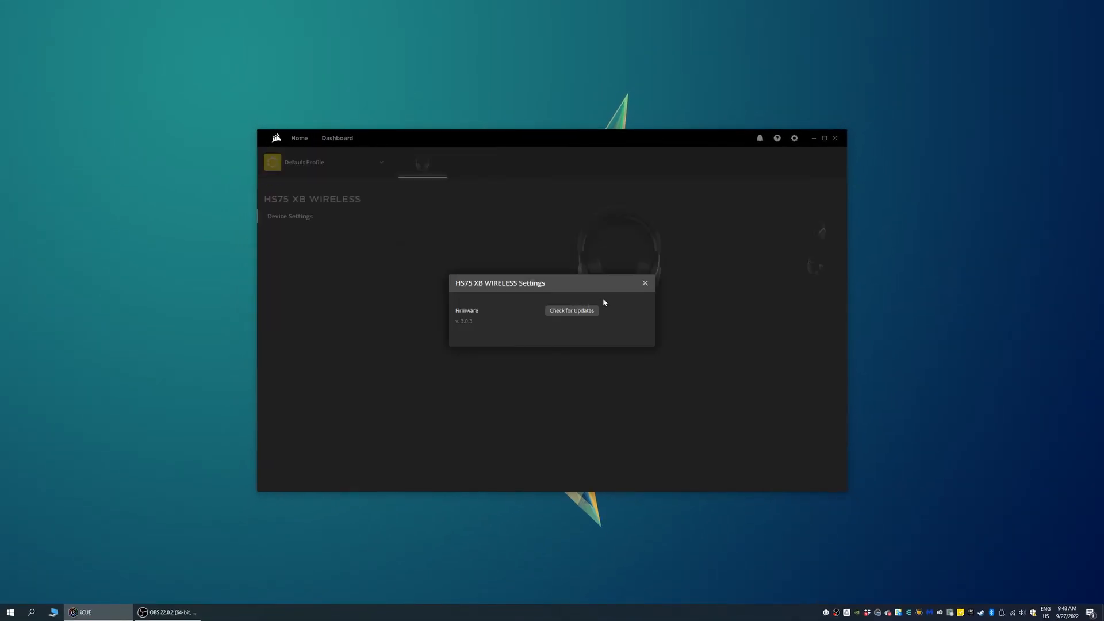
# - Run a fresh update check confirming firmware v3.0.2 is the latest version
pyautogui.click(570, 310)
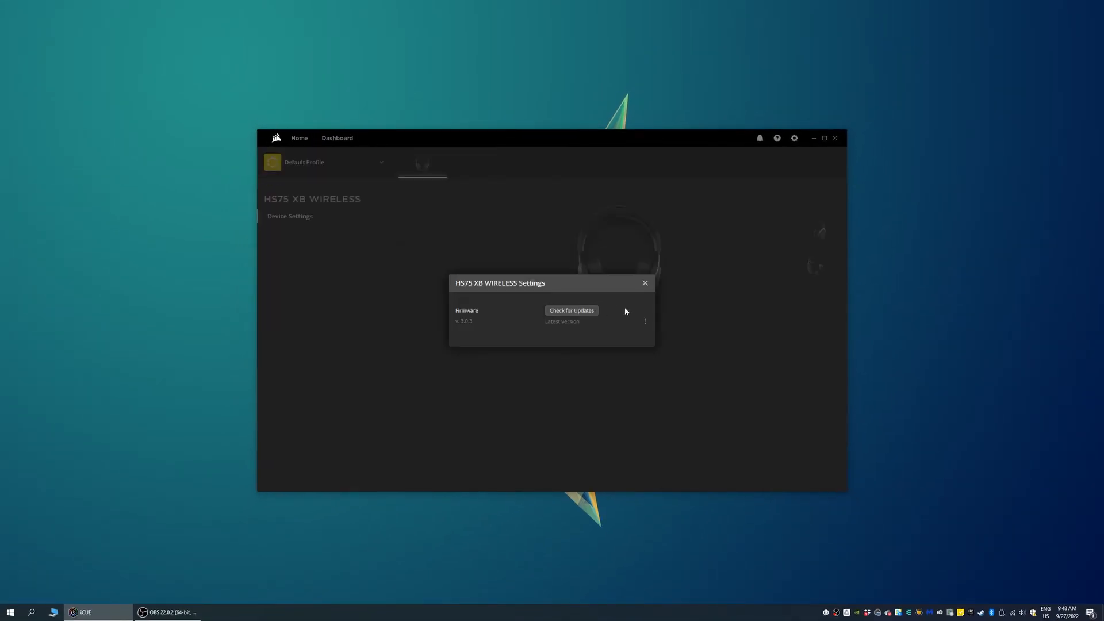